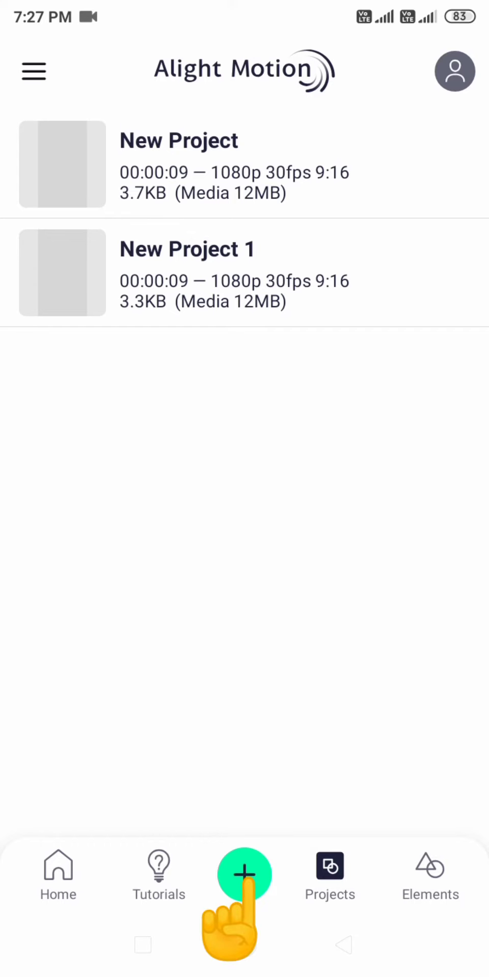
Create New Project 2 and import the YouTube banner photo as its first layer via Media.
left_click(243, 874)
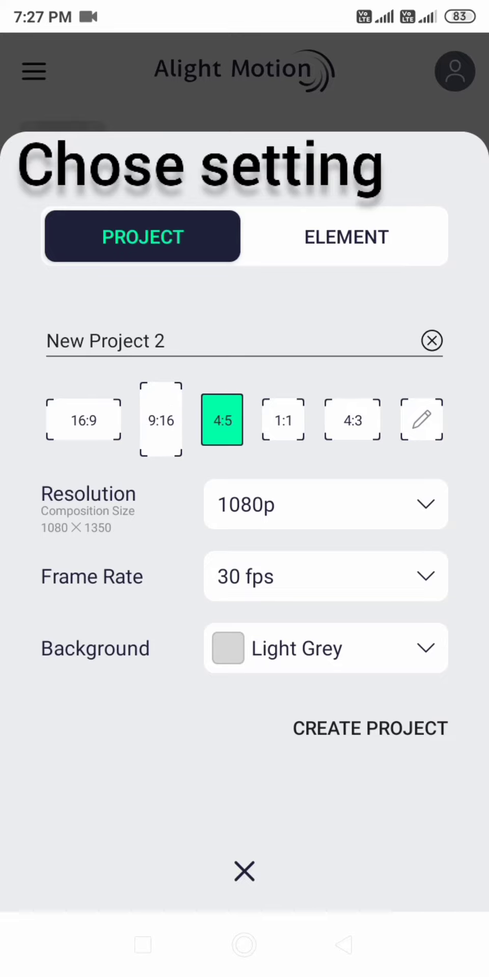
left_click(160, 419)
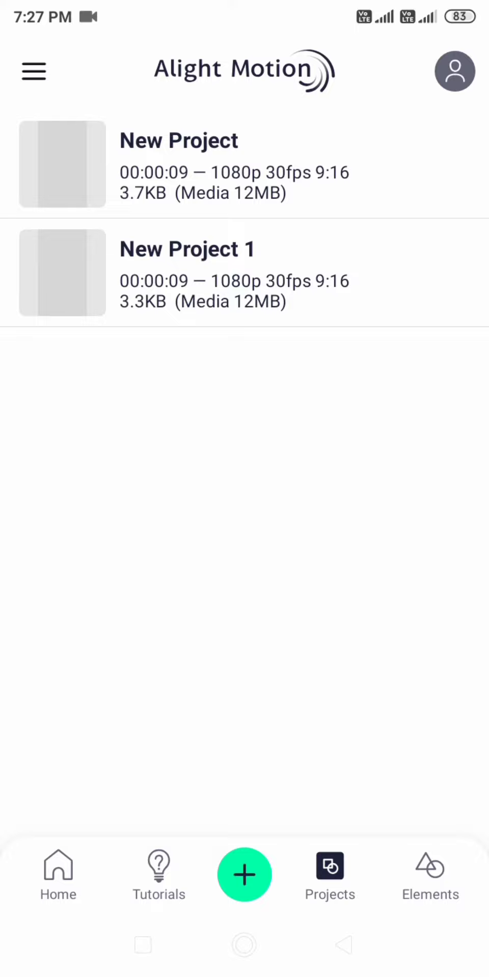
left_click(244, 875)
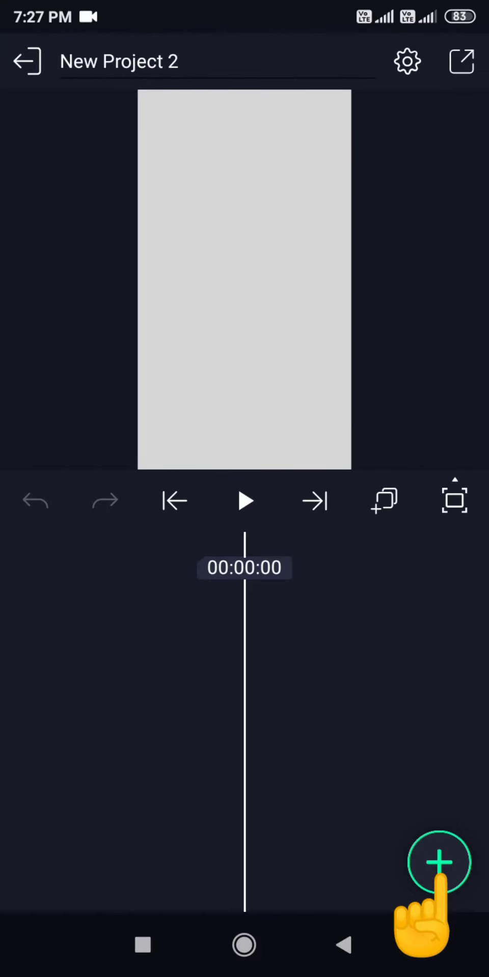
left_click(438, 862)
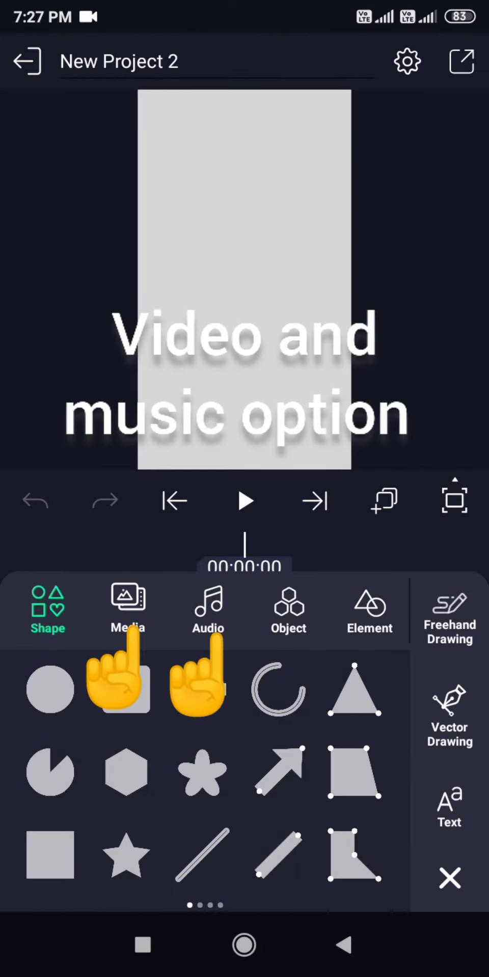
left_click(126, 611)
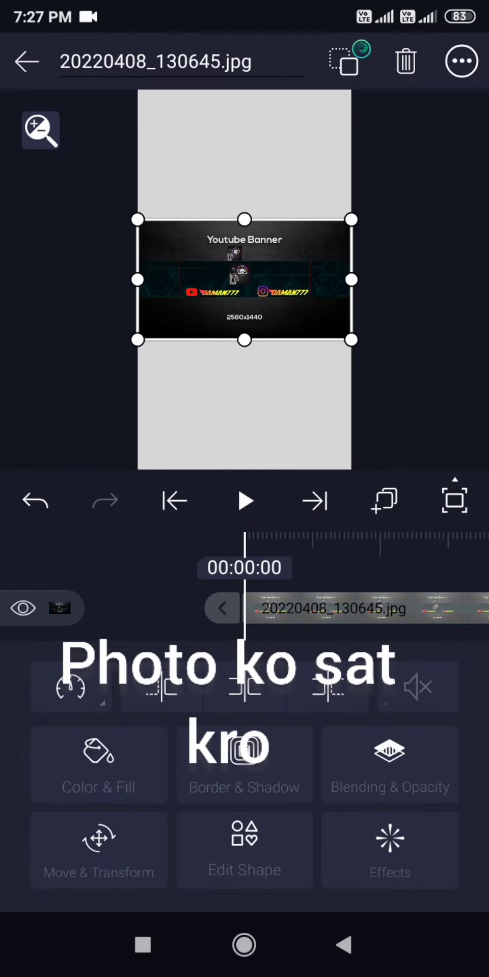
Adjust the banner's corner handle and bring up its effects settings.
left_click_drag(350, 341, 351, 341)
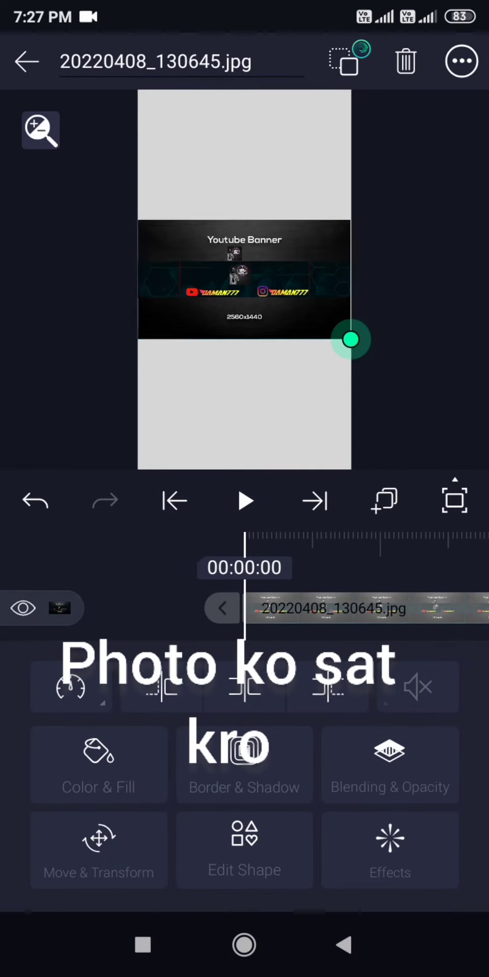
left_click(244, 281)
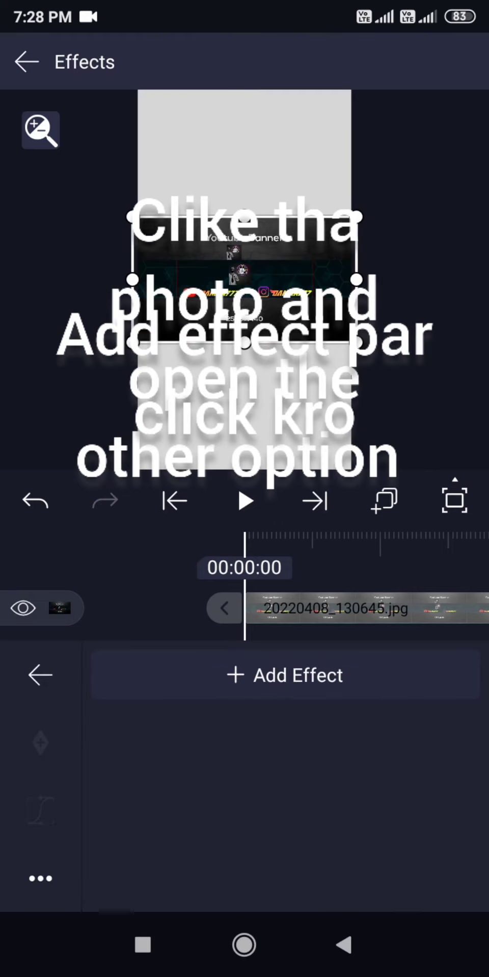
Browse the effect collections through Color & Light to Drawing & Edge, then back out to the banner's layer settings.
left_click(284, 675)
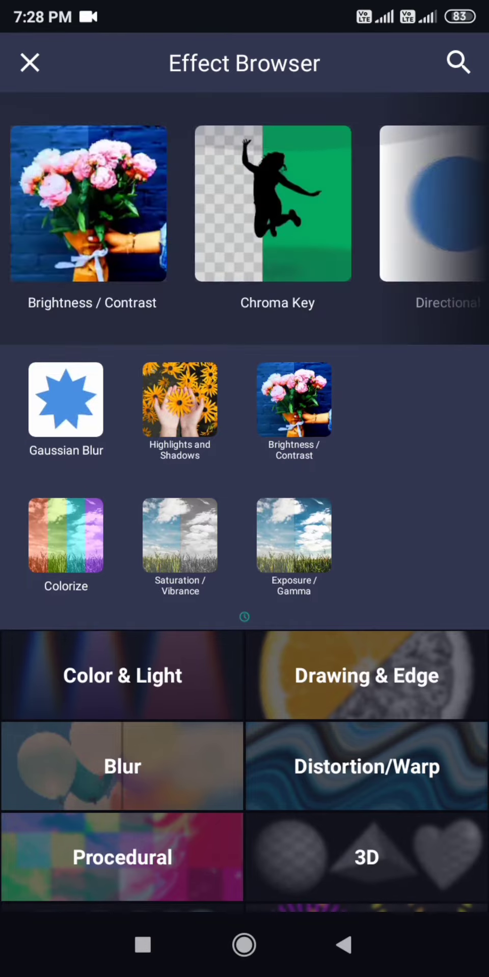
scroll("down", 3)
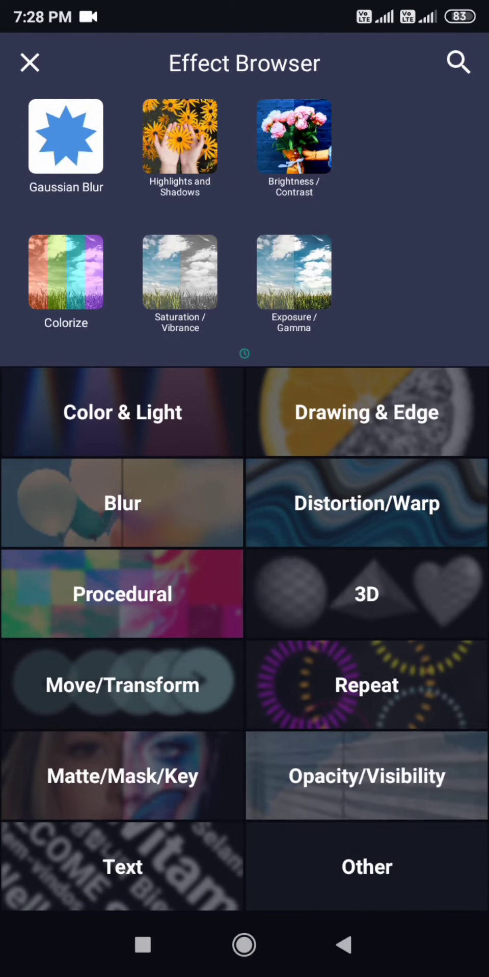
left_click(123, 412)
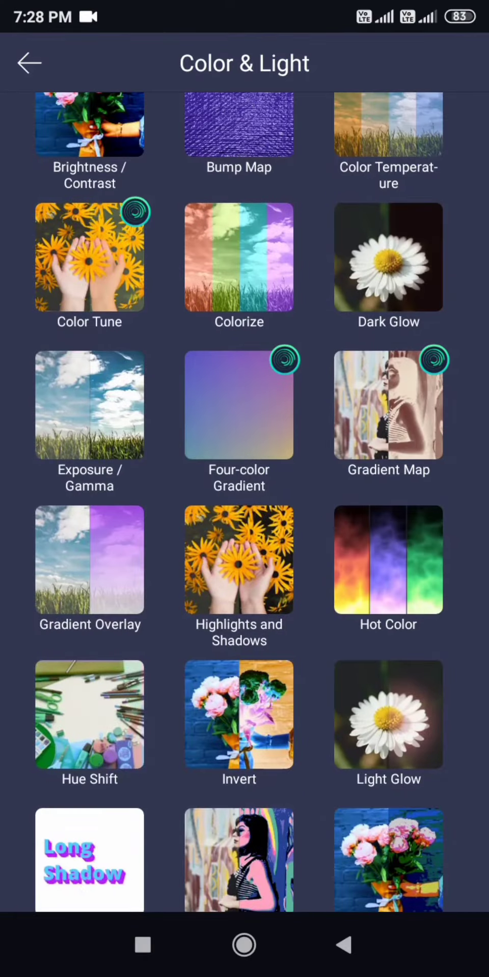
scroll("down", 3)
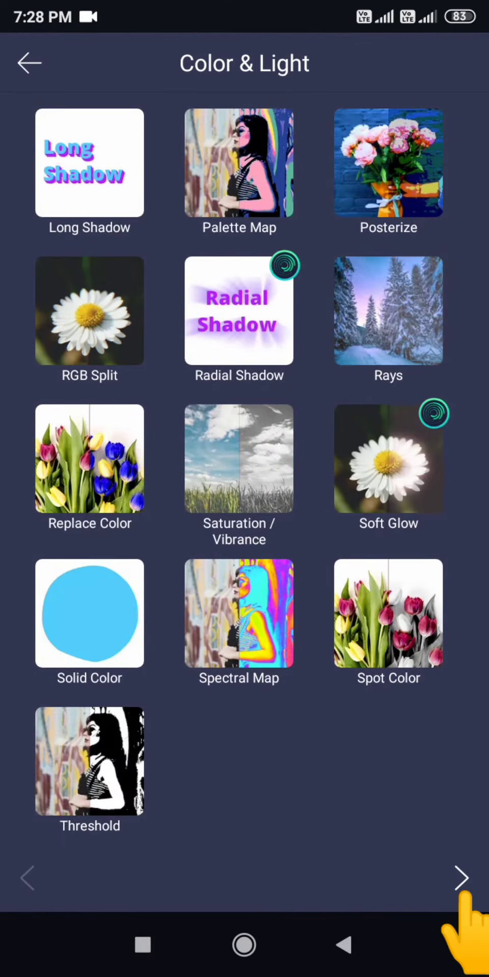
left_click(462, 877)
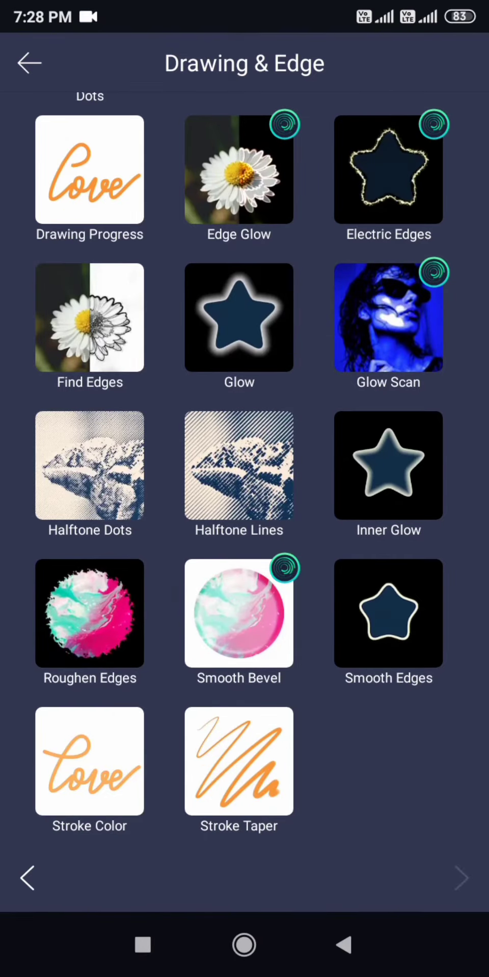
left_click(27, 62)
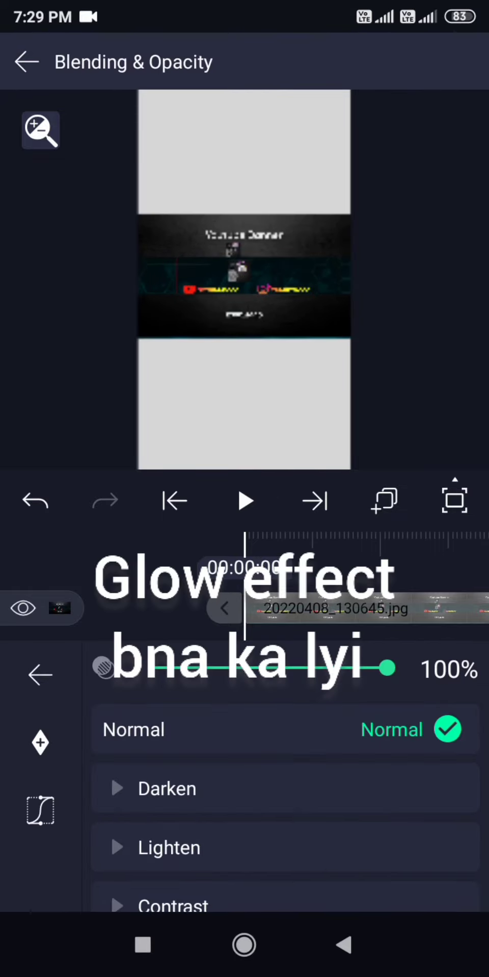
Expand the Contrast blending modes (Overlay, Soft Light) at 100% opacity and choose one.
left_click(173, 904)
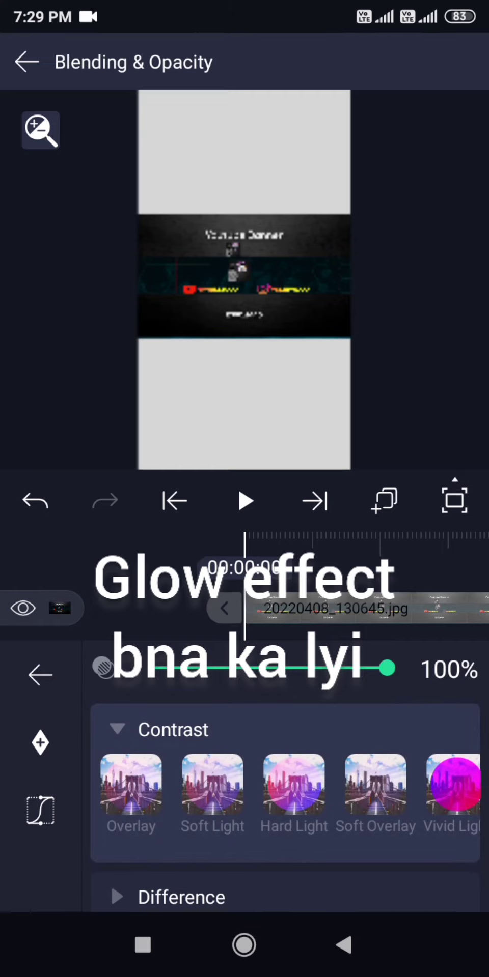
left_click(374, 787)
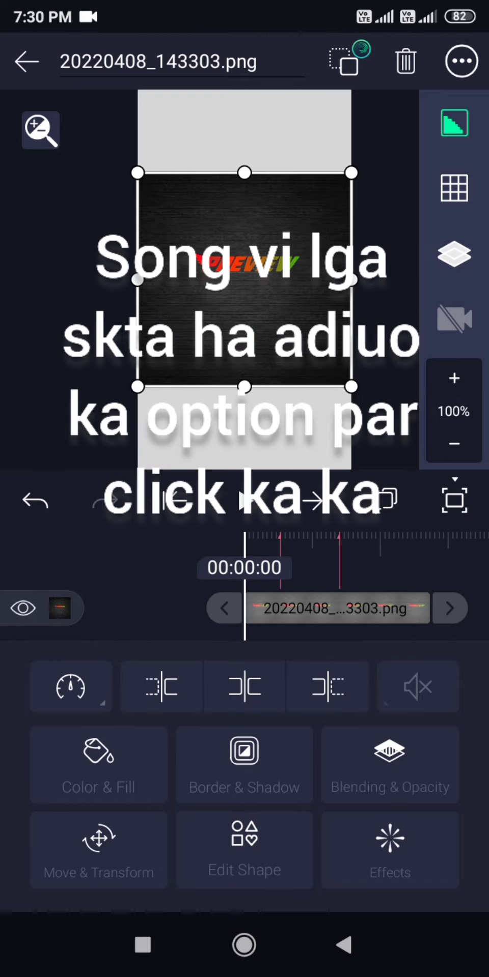
Return to the New Project 2 timeline showing the PREVIEW logo stacked above the banner.
left_click(26, 61)
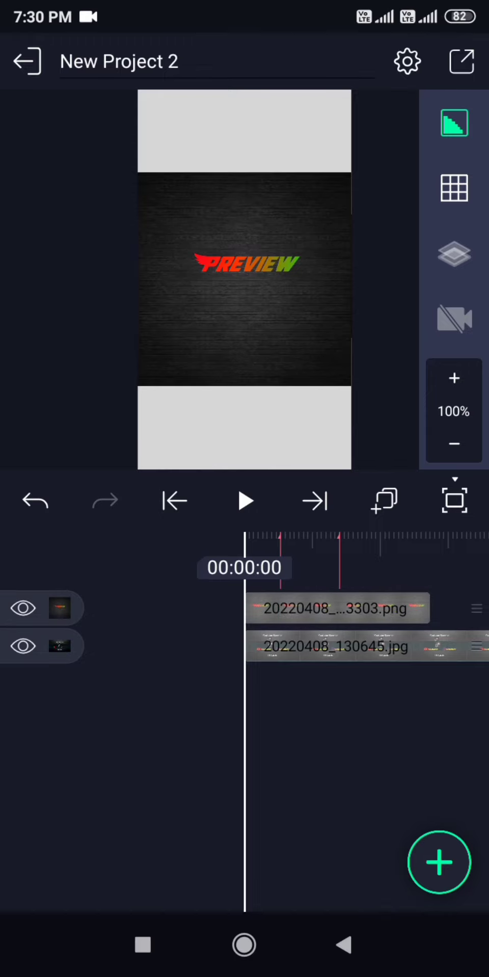